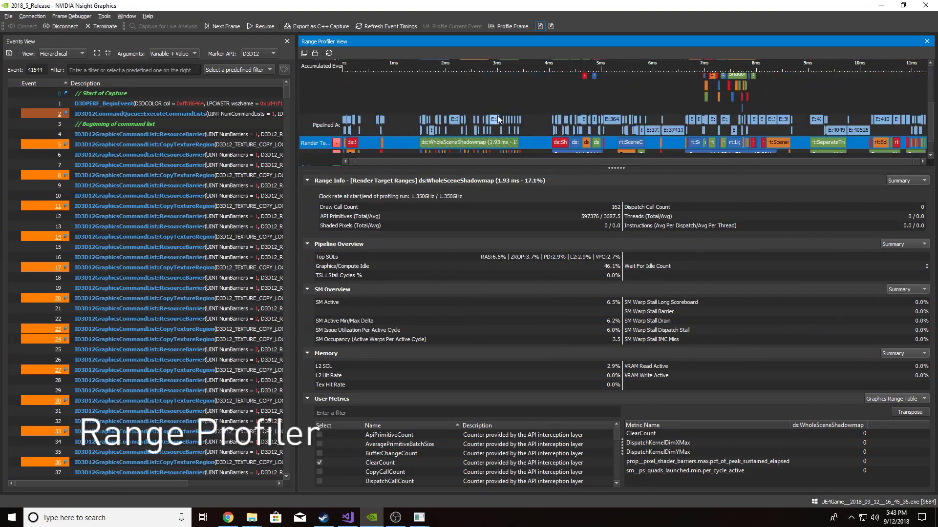
Step: Connect with the Frame Profiler activity, launch the game, and capture a frame
{"action": "left_click", "coordinate": [508, 25]}
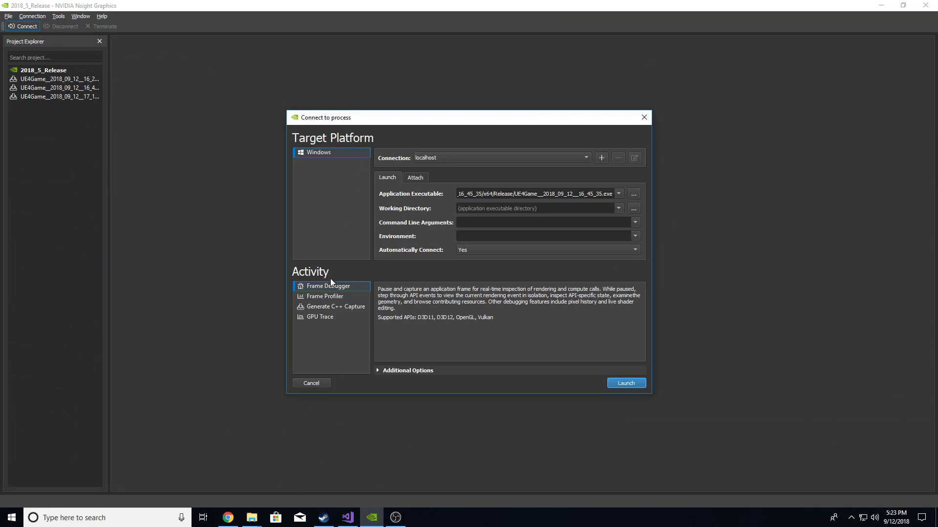
{"action": "left_click", "coordinate": [323, 297]}
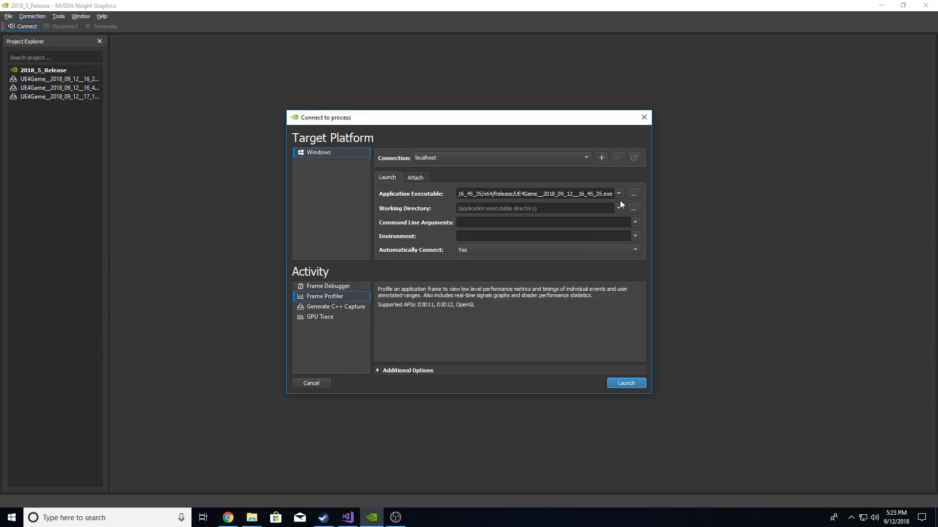
{"action": "left_click", "coordinate": [626, 383]}
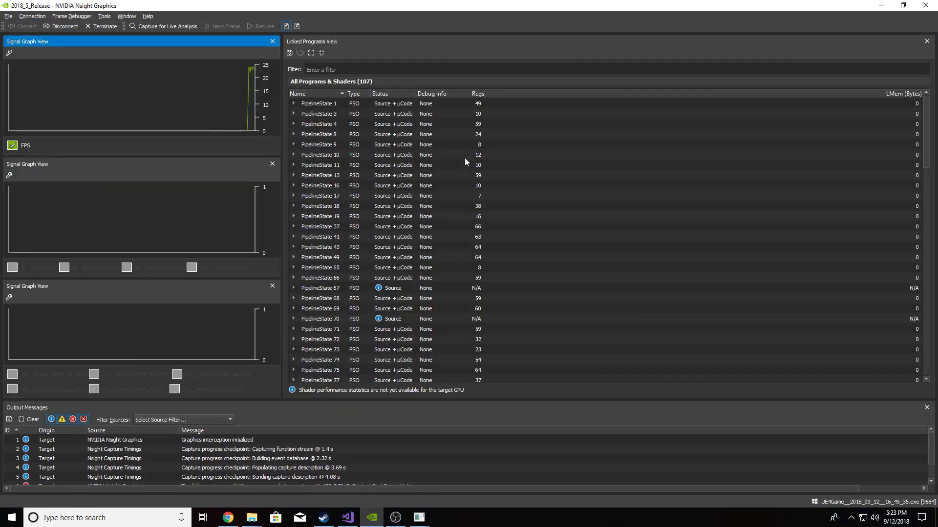
{"action": "left_click", "coordinate": [168, 26]}
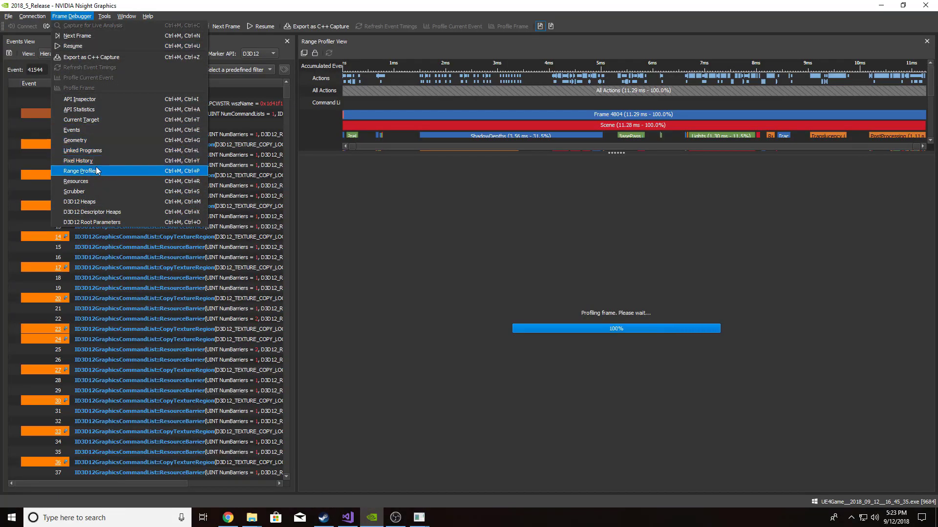
Step: View a Pipelined Actions range and change the Pipeline Overview Summary display mode
{"action": "left_click", "coordinate": [80, 170]}
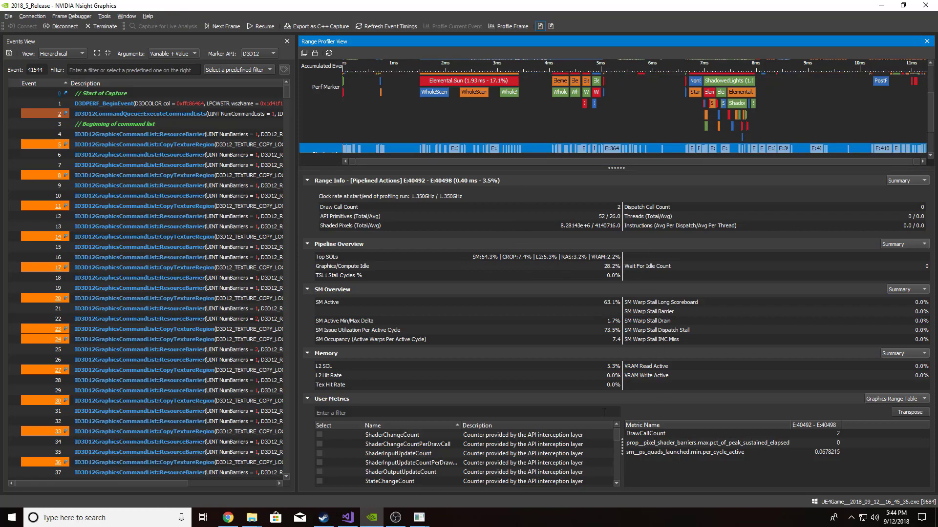
{"action": "mouse_move", "coordinate": [586, 406]}
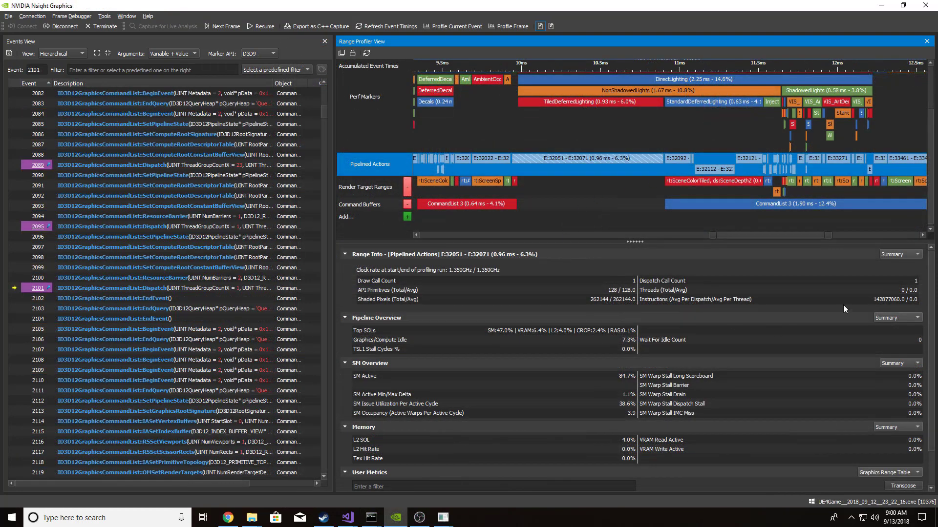
{"action": "left_click", "coordinate": [897, 317]}
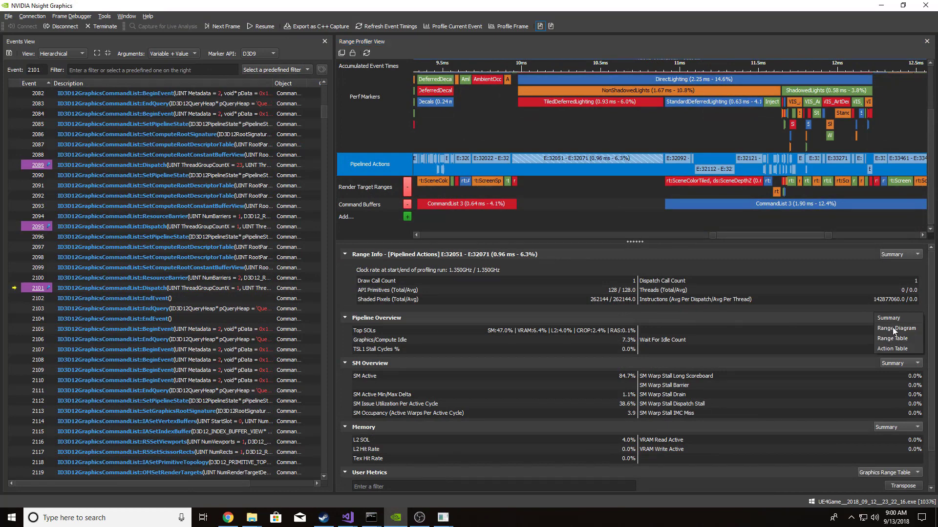
{"action": "left_click", "coordinate": [895, 328]}
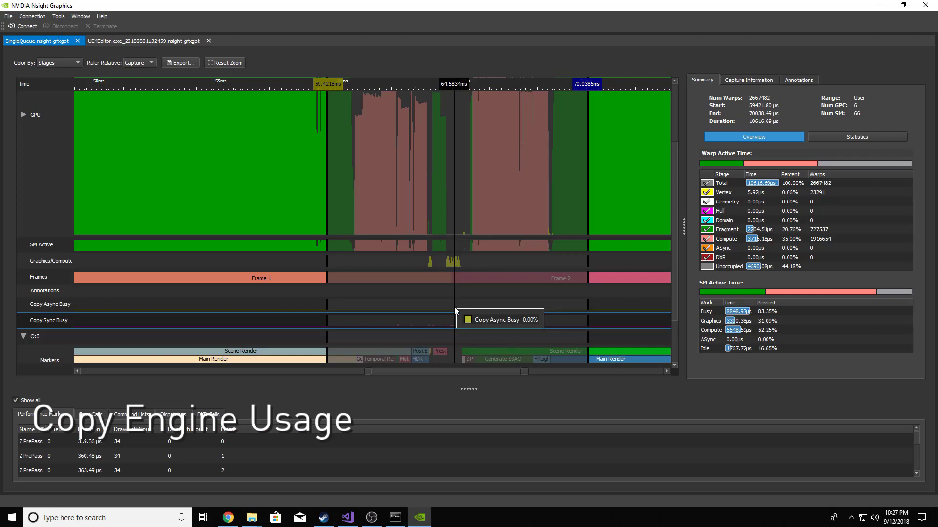
{"action": "mouse_move", "coordinate": [453, 328]}
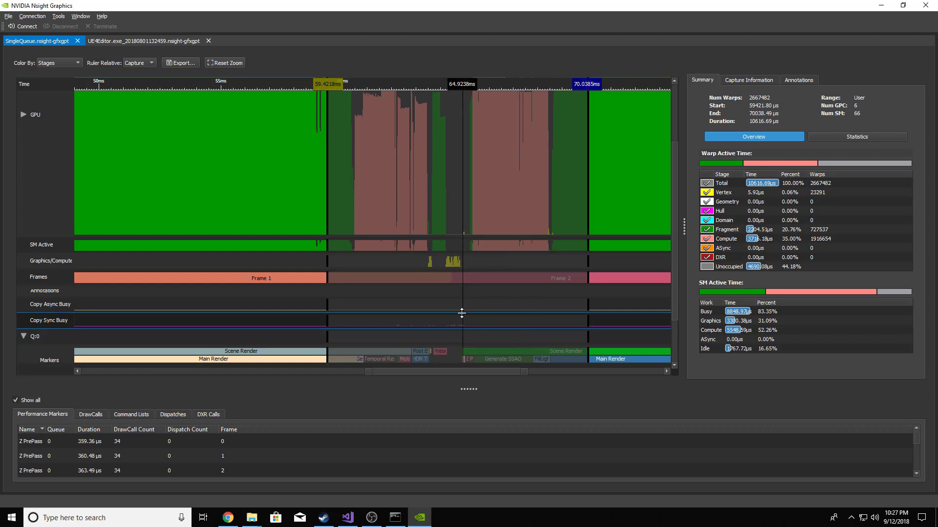
{"action": "mouse_move", "coordinate": [460, 326]}
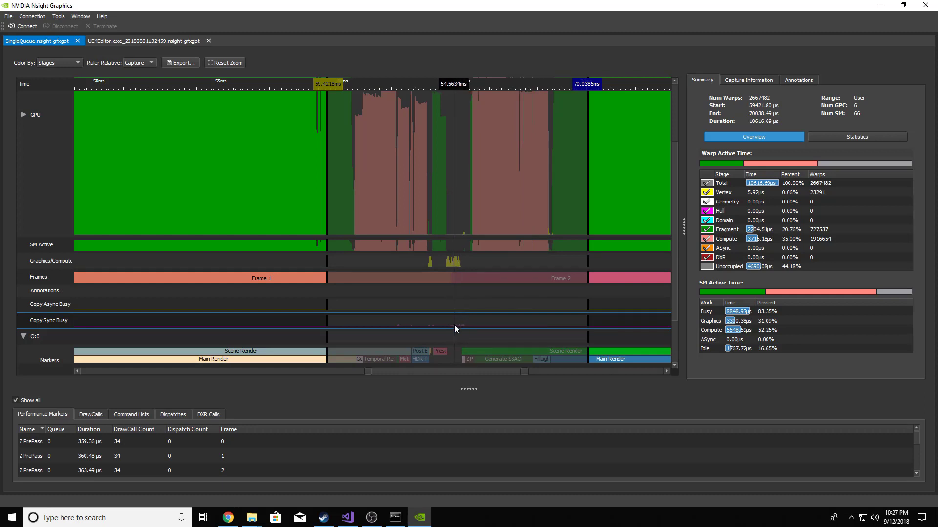
{"action": "mouse_move", "coordinate": [455, 328]}
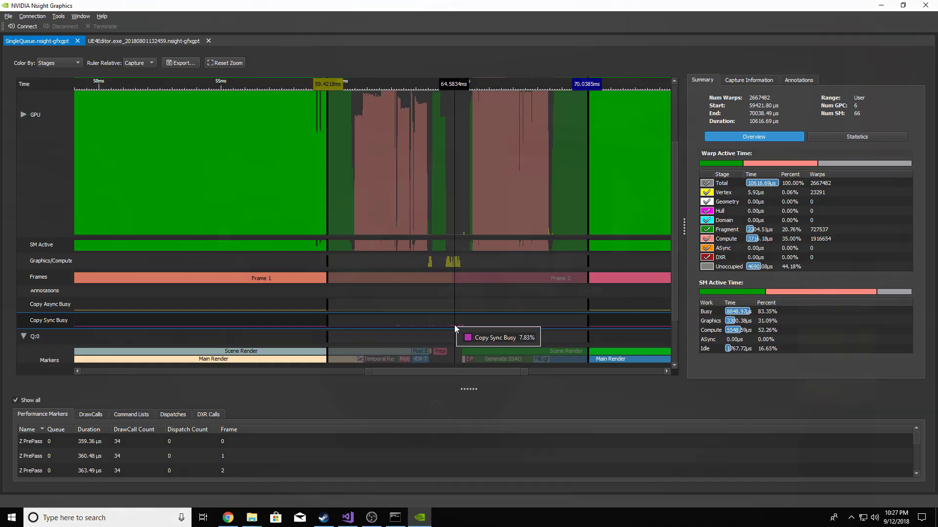